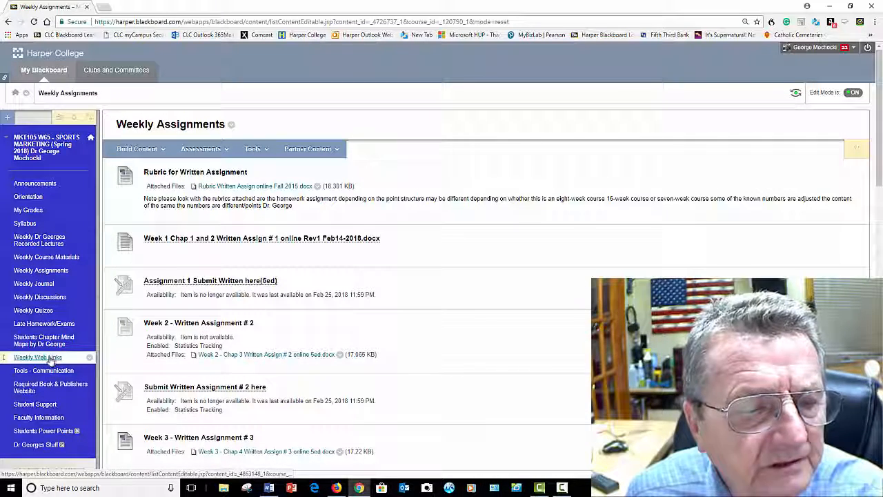
- Open the Weekly Web Links page, which lists folders including Student Submitted Links 2018
{"action": "left_click", "coordinate": [38, 357]}
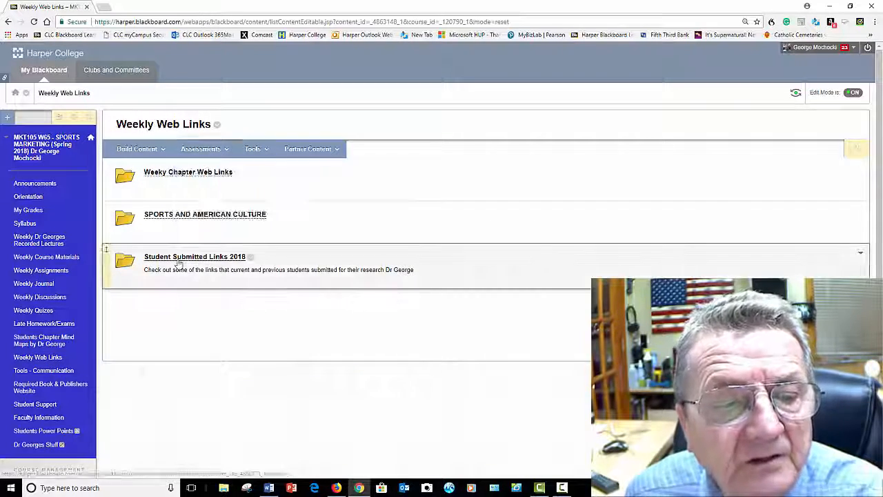
- View Student Submitted Links 2018, then open the Weeky Chapter Web Links Chapter 6 folder
{"action": "left_click", "coordinate": [195, 256]}
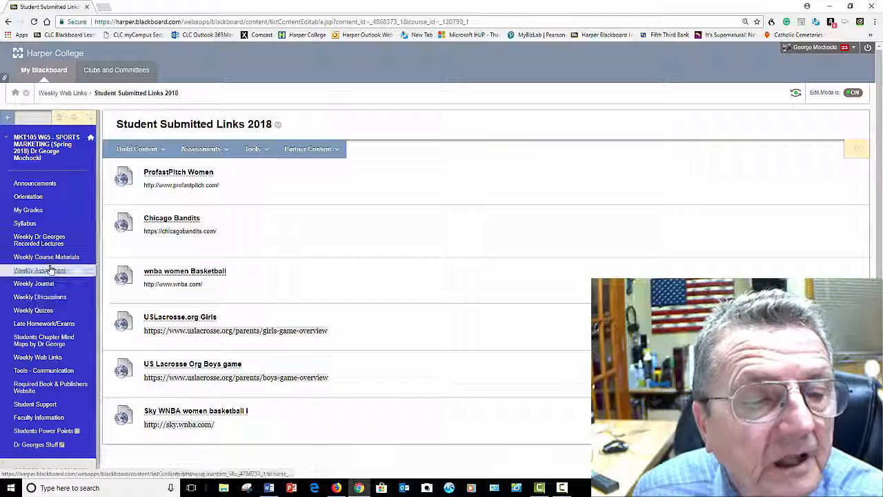
{"action": "left_click", "coordinate": [137, 149]}
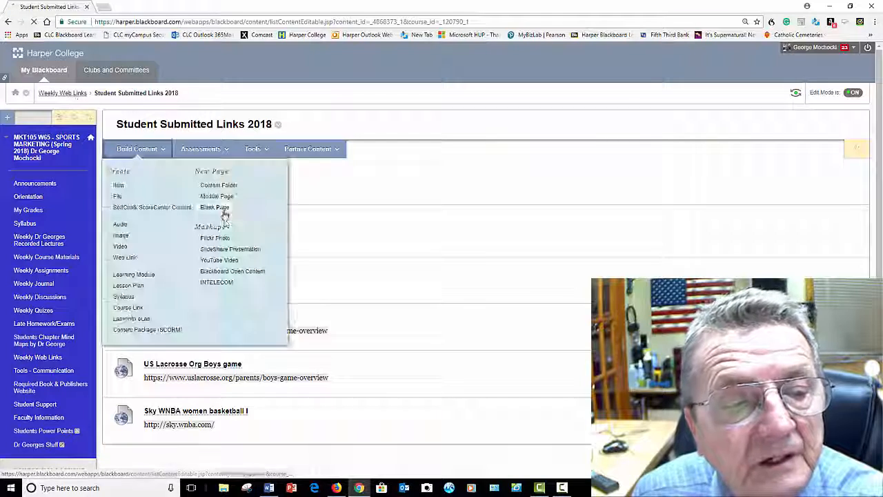
{"action": "left_click", "coordinate": [62, 92]}
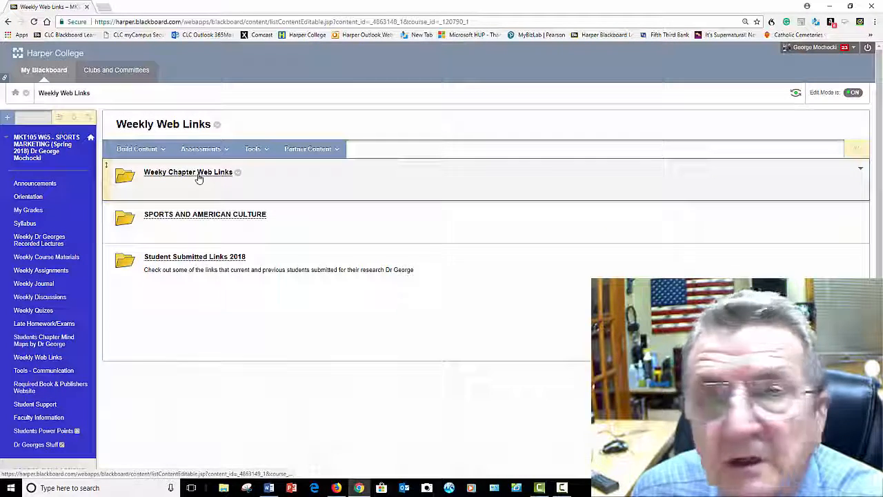
{"action": "left_click", "coordinate": [188, 172]}
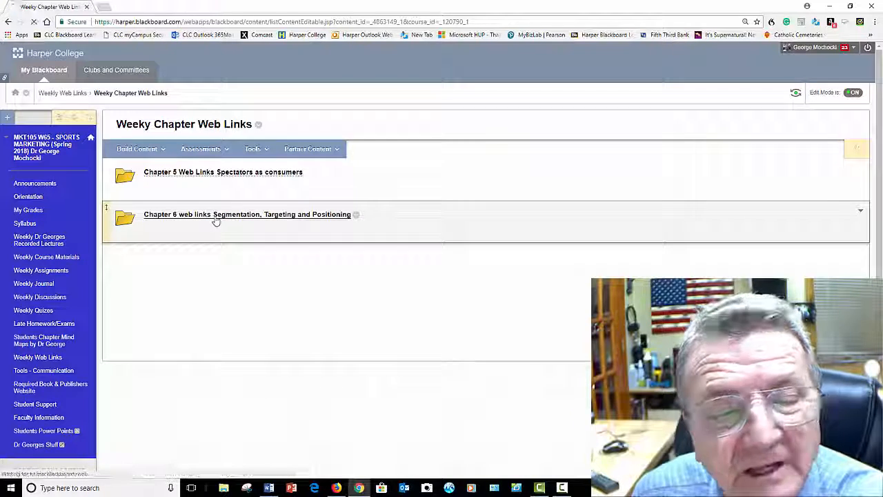
{"action": "left_click", "coordinate": [246, 214]}
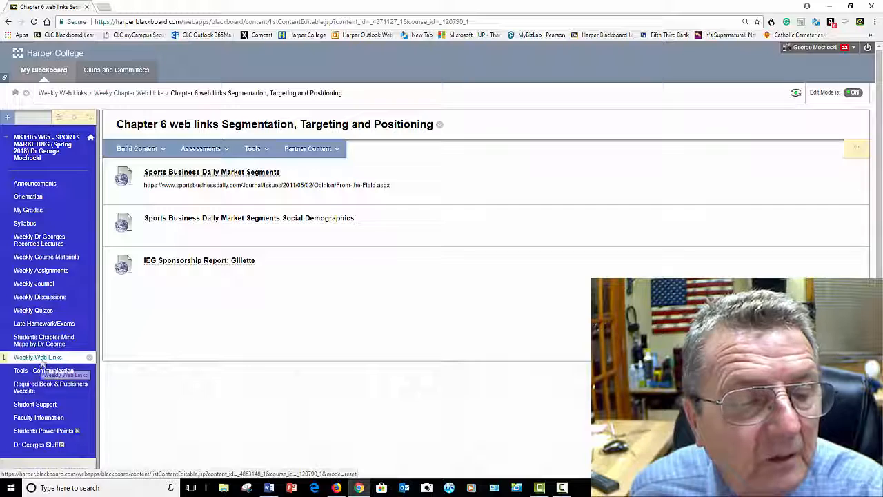
{"action": "left_click", "coordinate": [37, 357]}
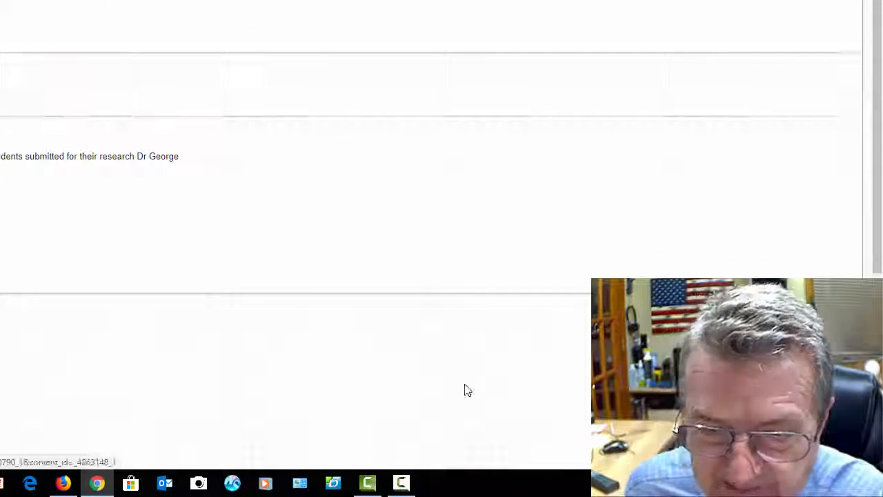
{"action": "left_click", "coordinate": [401, 482]}
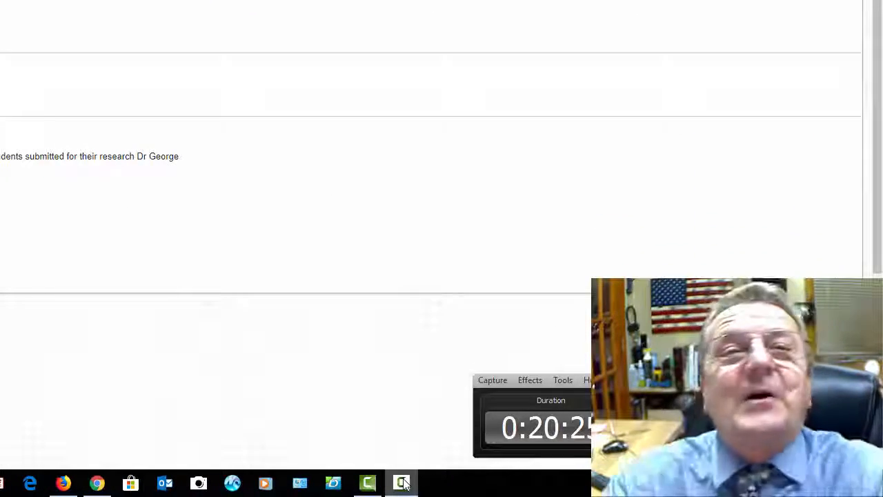